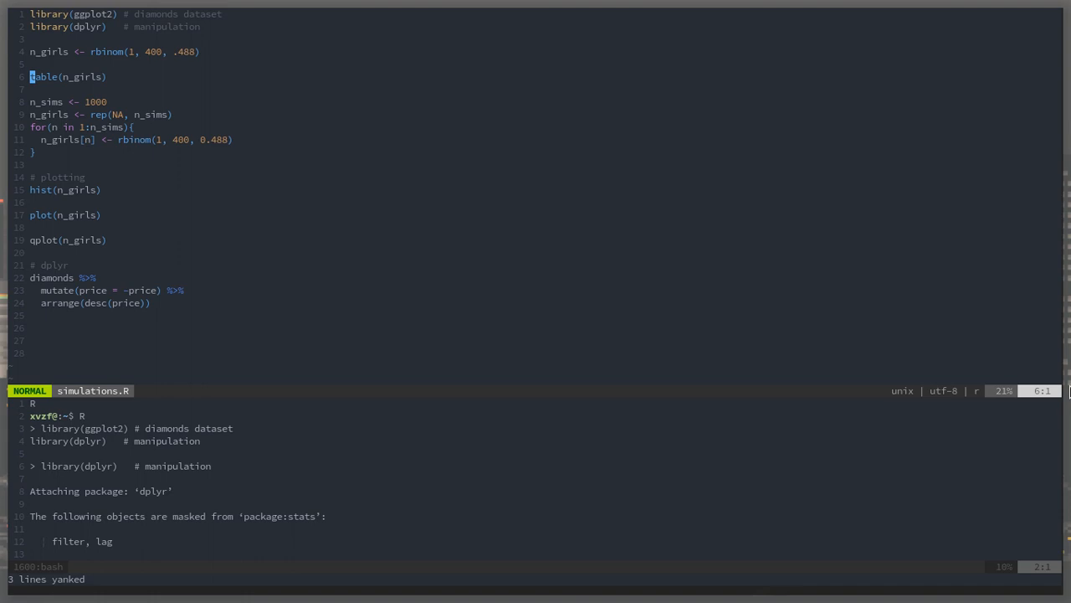
Run the table(n_girls) line in the R terminal and view the n_girls histogram
key(V)
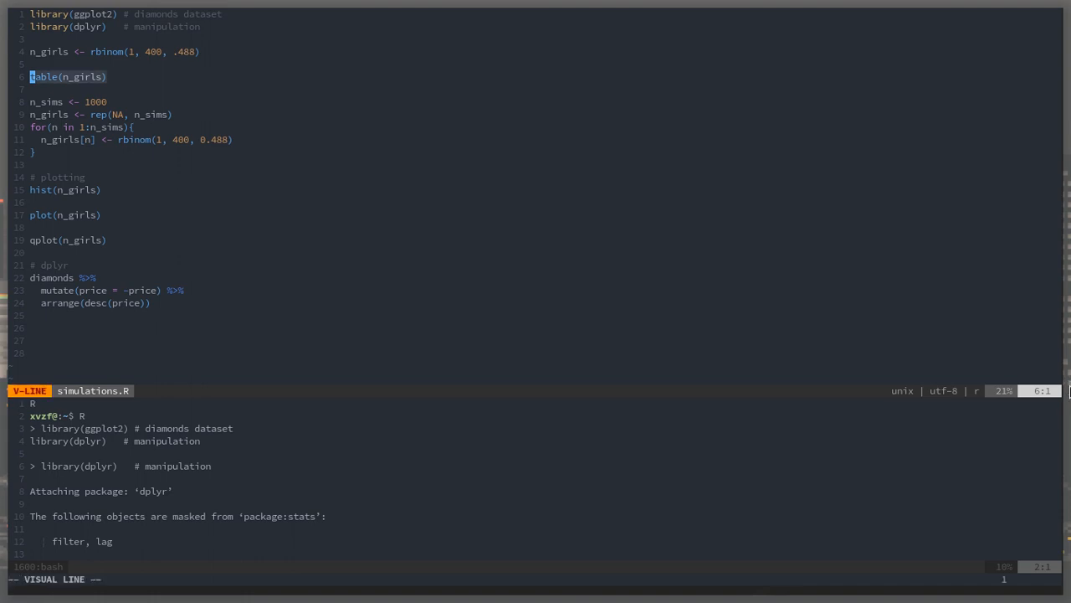
key(Escape)
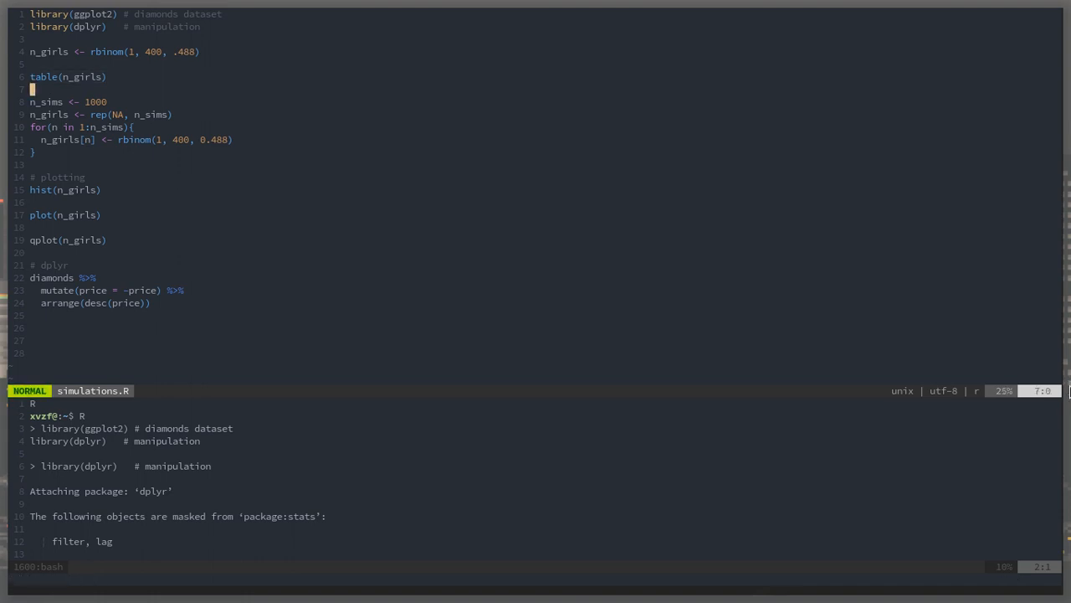
key(y)
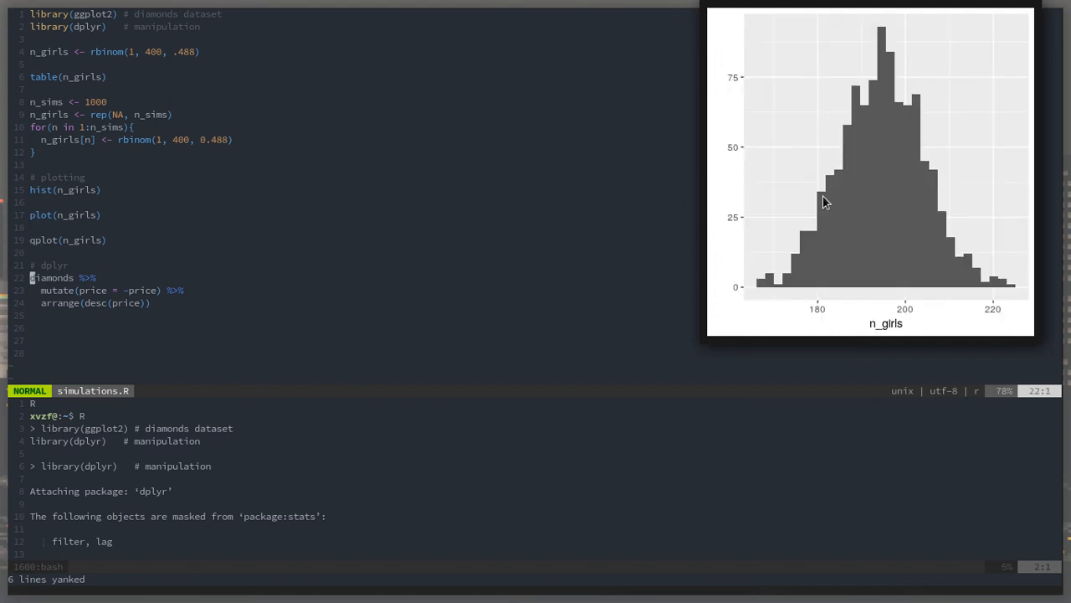
Send the diamonds pipeline lines to R, clear the terminal, and reselect the pipeline
key(V)
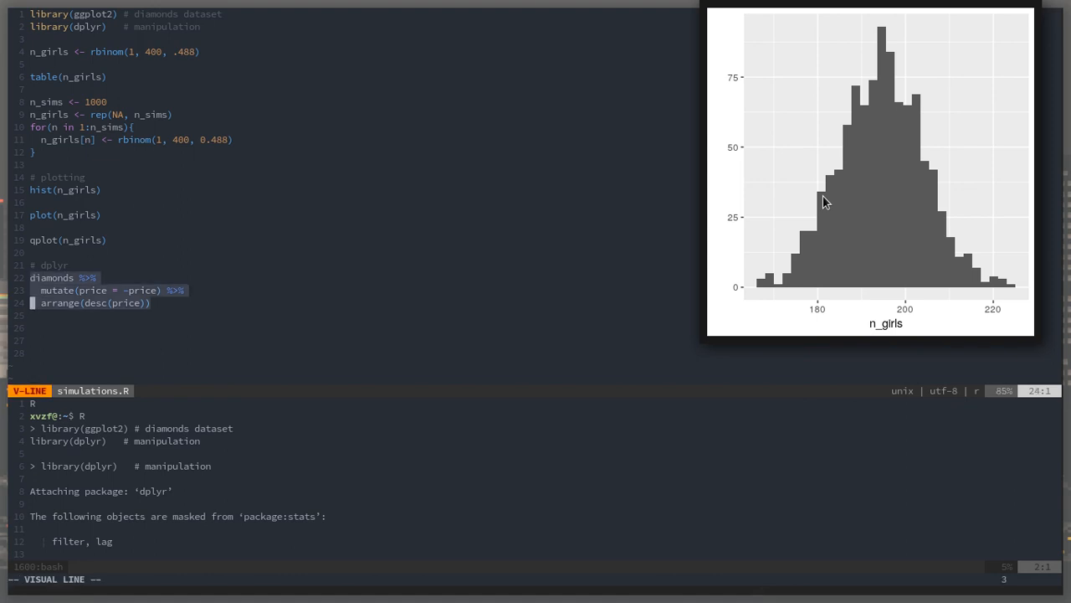
key(Escape)
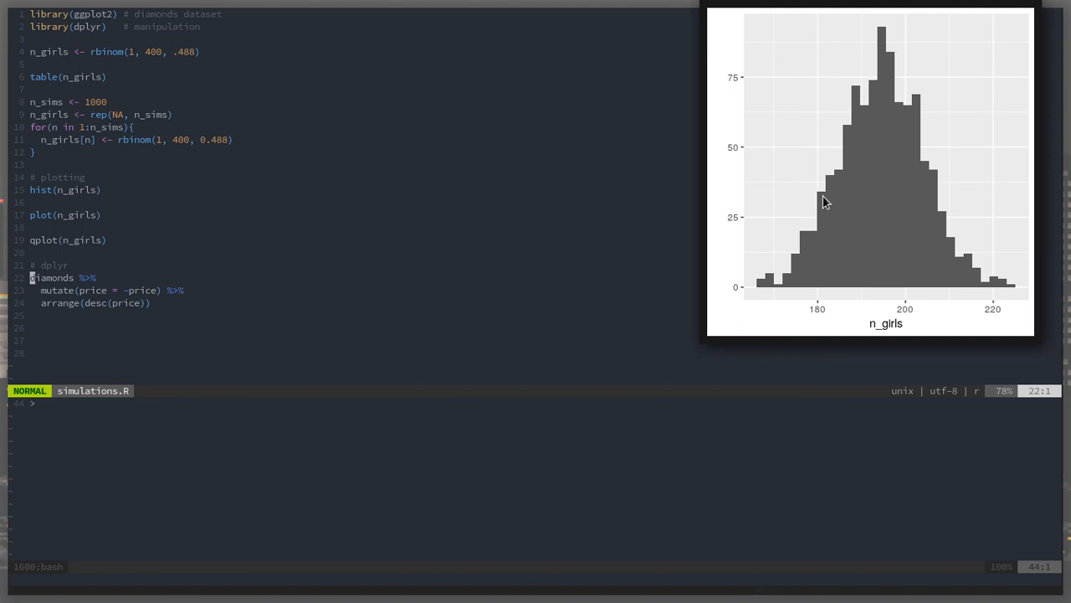
key(V)
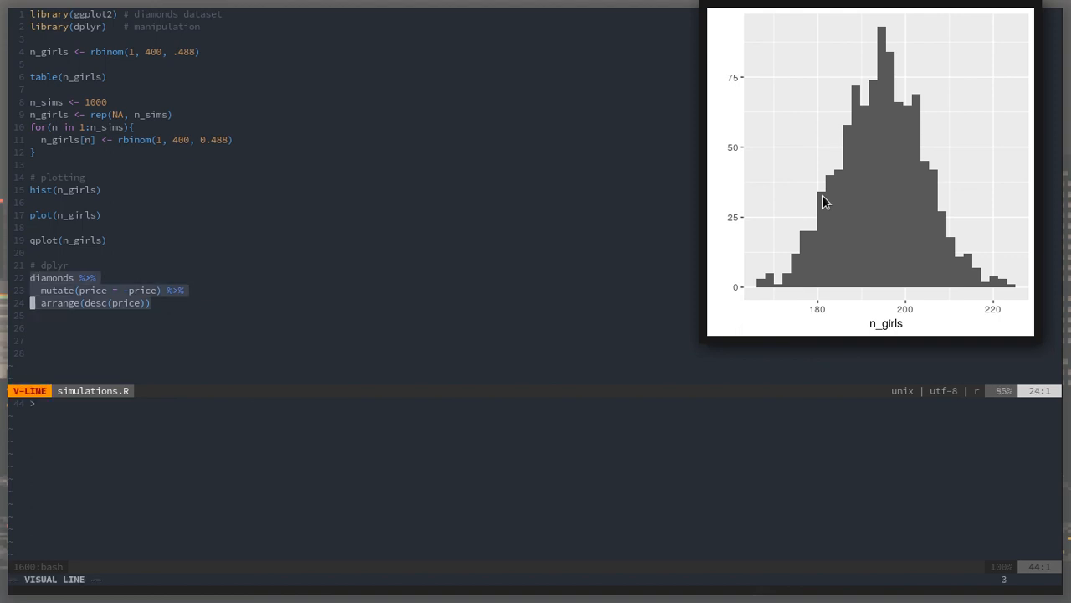